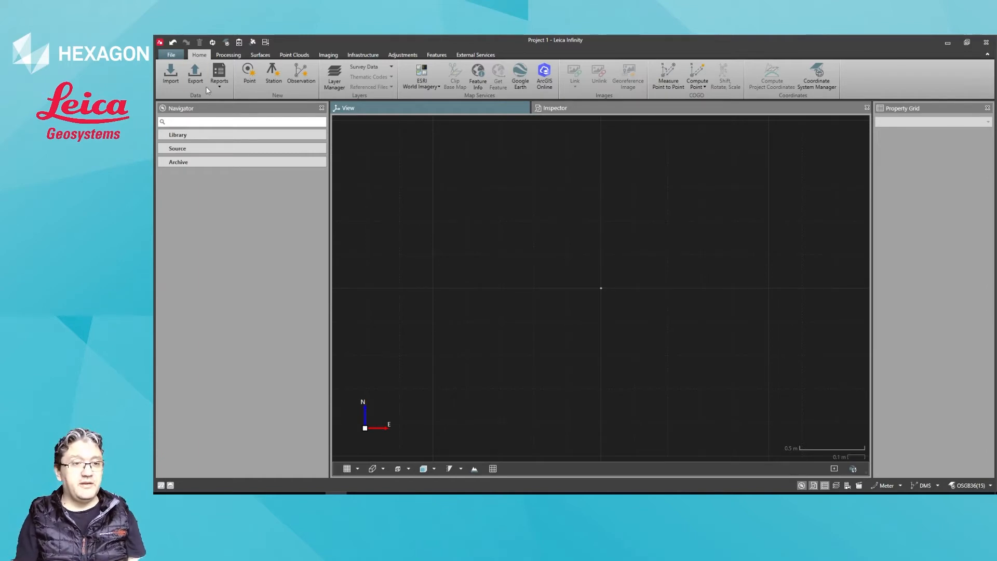
Step: Reach the Help & Support page from the File area
left_click(171, 55)
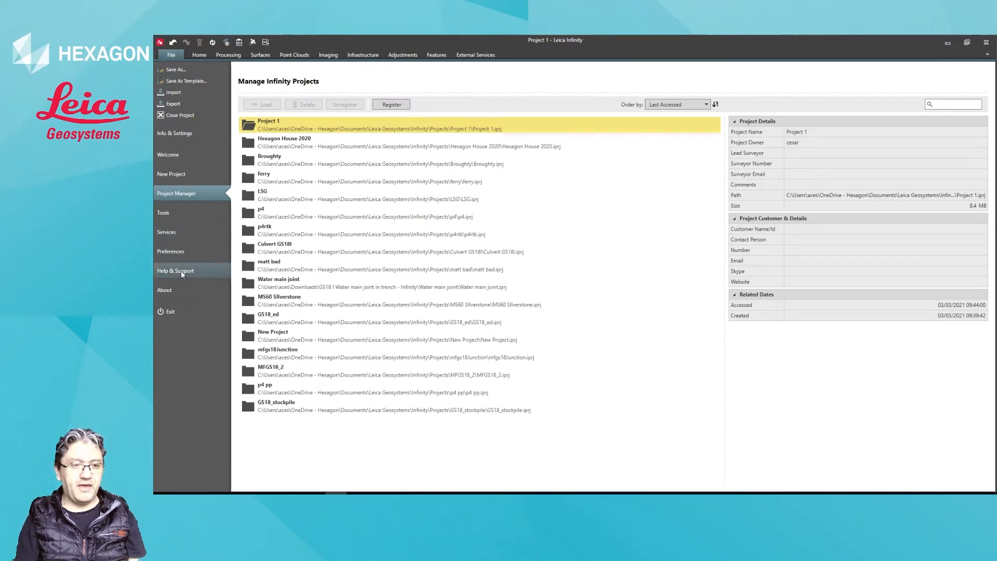
left_click(175, 270)
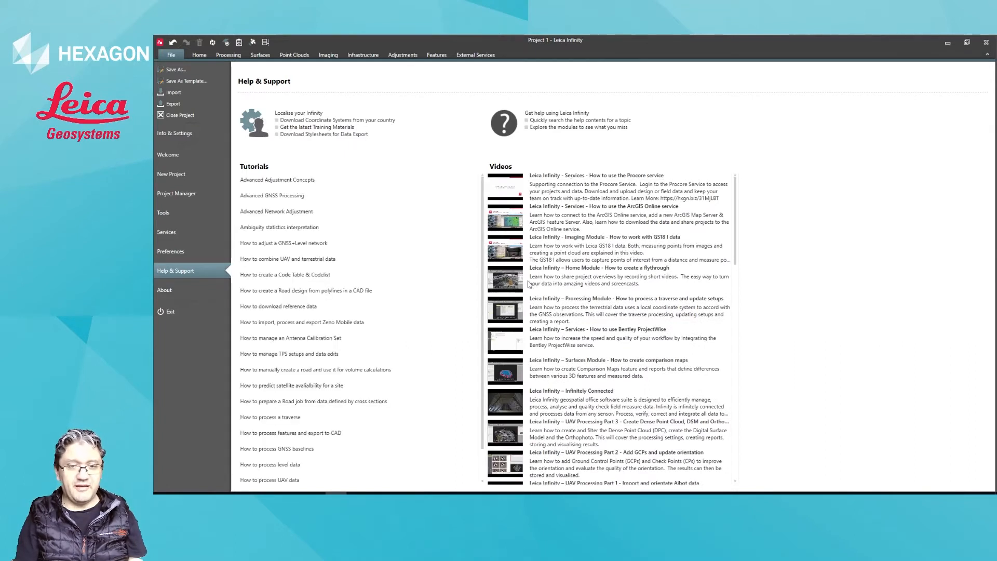
mouse_move(548, 198)
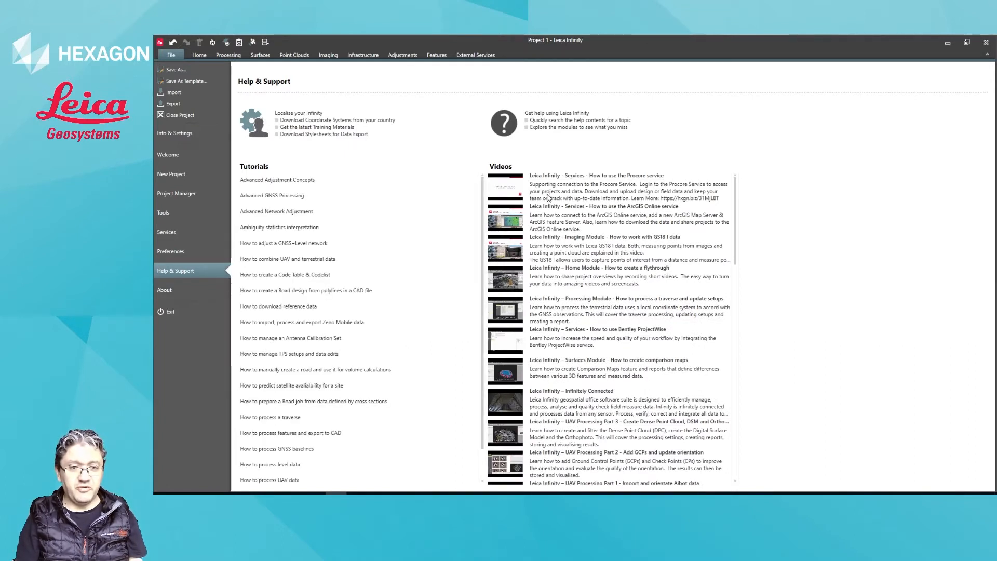
mouse_move(559, 123)
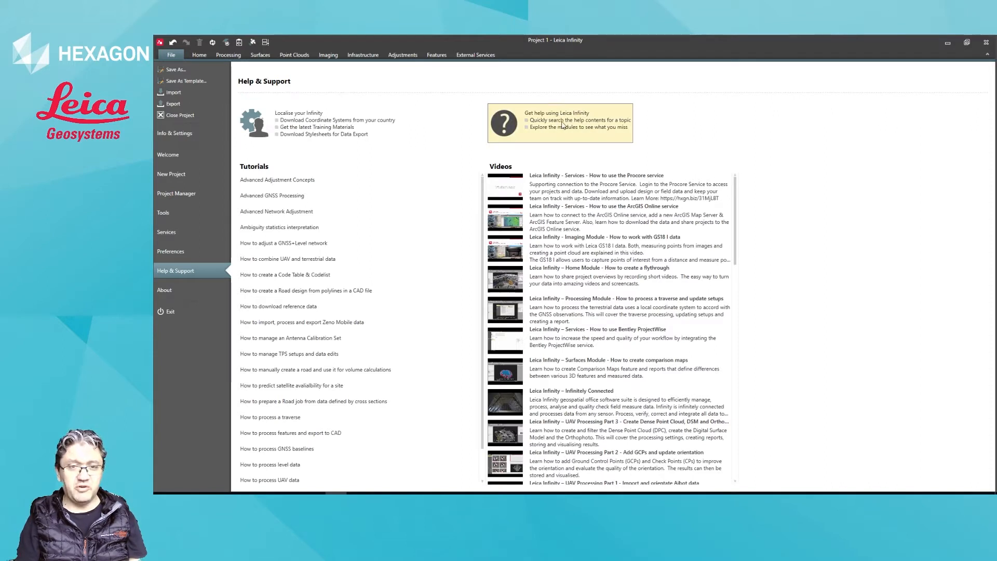
left_click(560, 123)
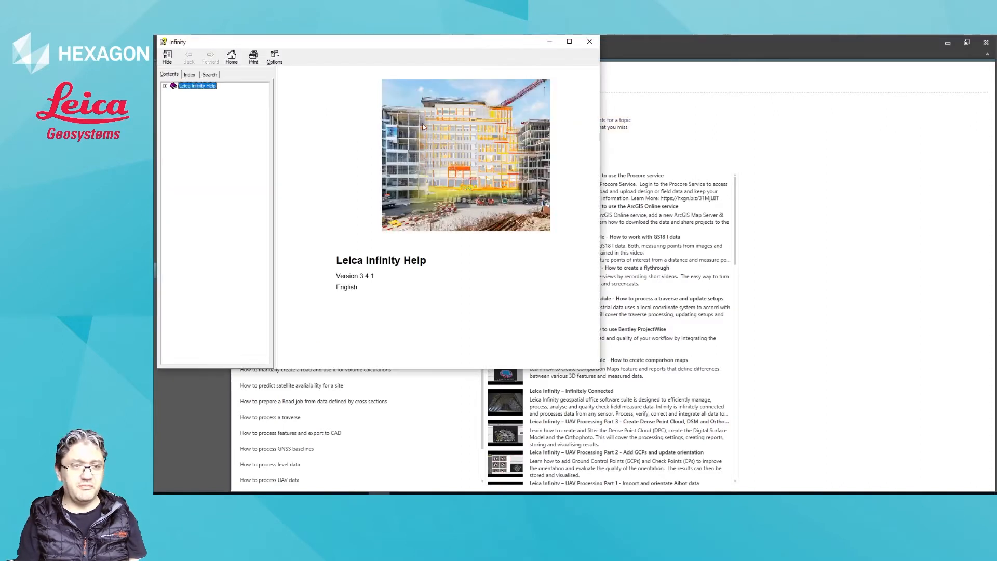
left_click(166, 85)
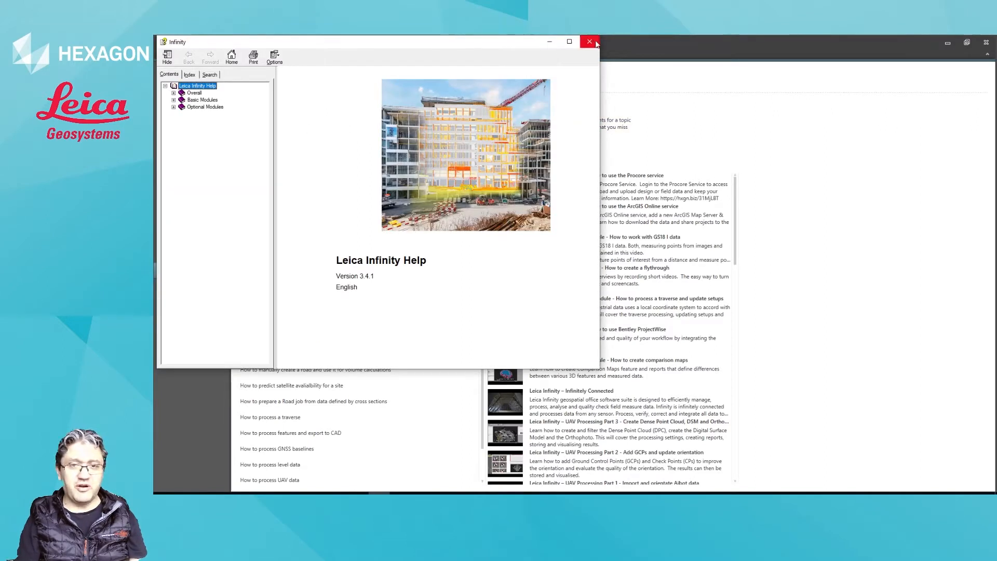
left_click(587, 42)
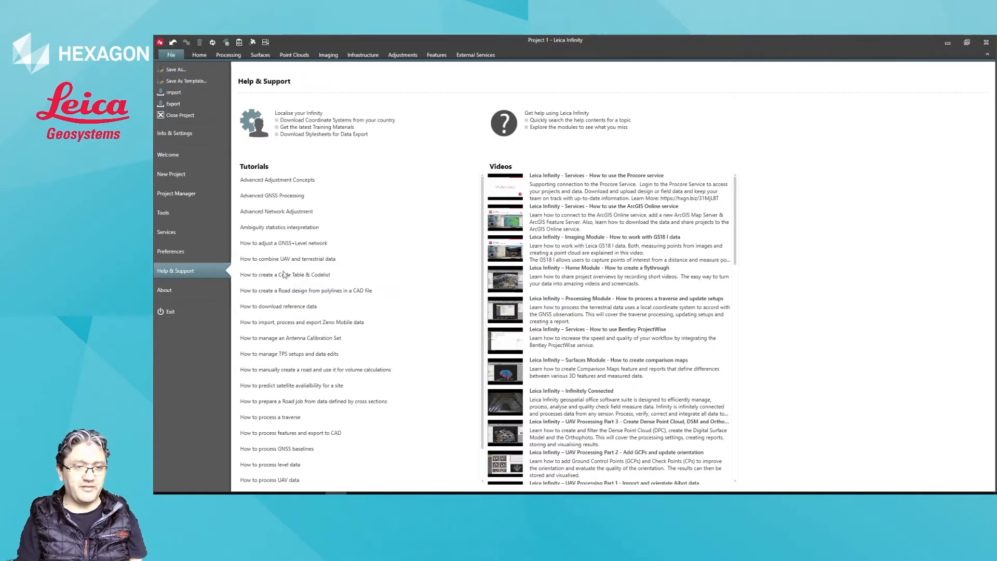
mouse_move(309, 125)
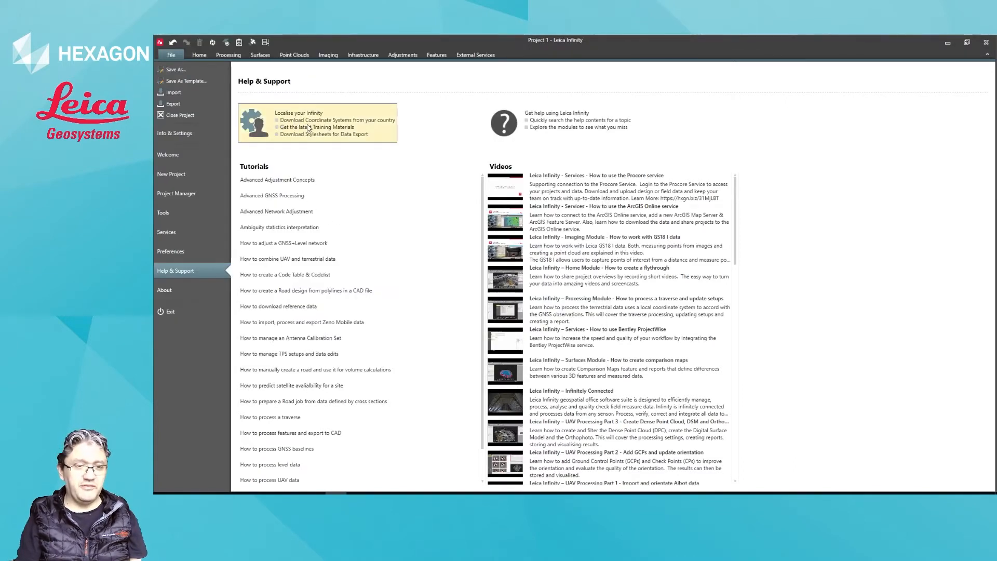
Step: Launch the Localisation Tool via 'Download Coordinate Systems from your country' and browse the Location list
left_click(336, 120)
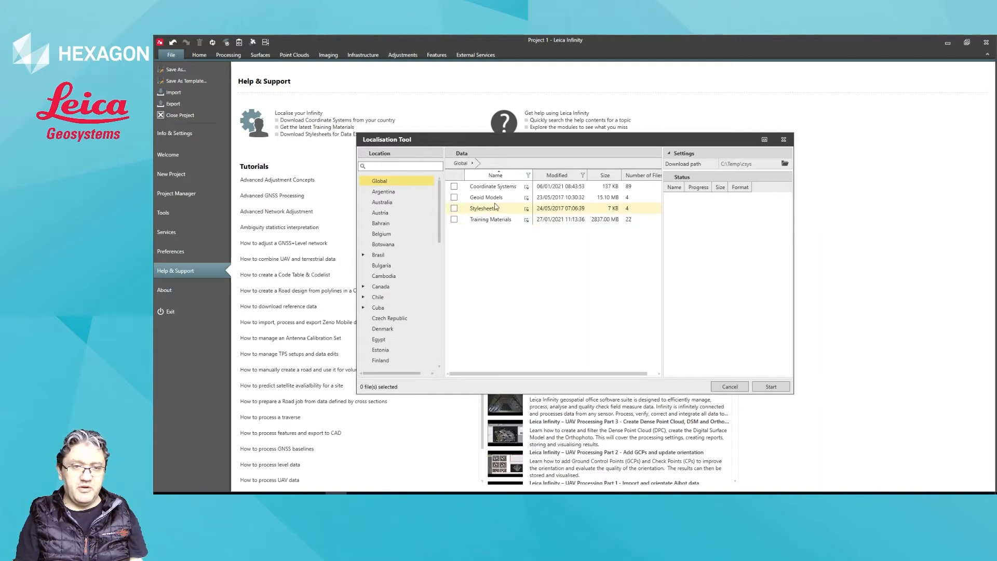
scroll("down", 3)
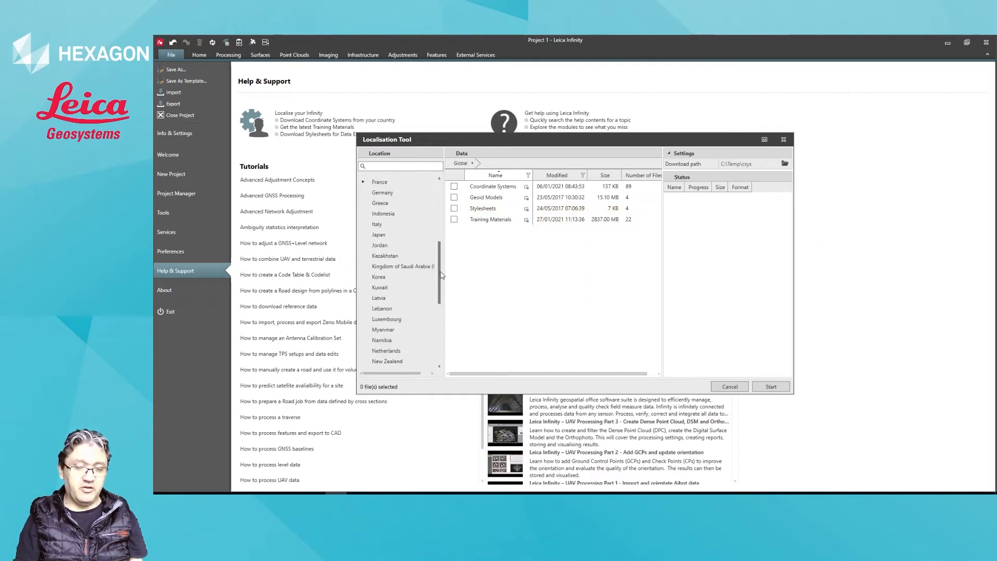
scroll("down", 3)
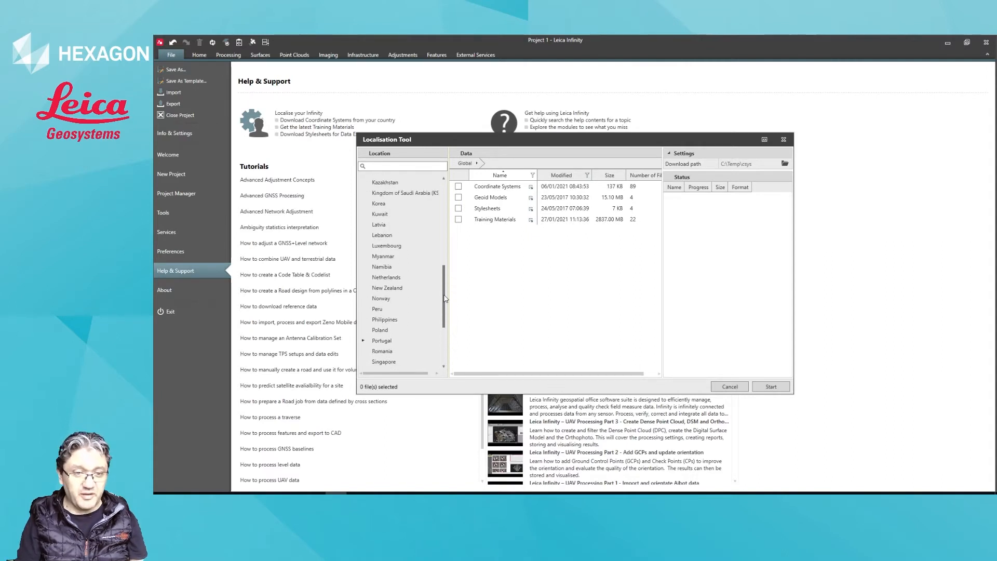
Step: Select UK&I and tick Coordinate Systems, CSCS Models and Geoid Models, queuing 24 files
left_click(376, 331)
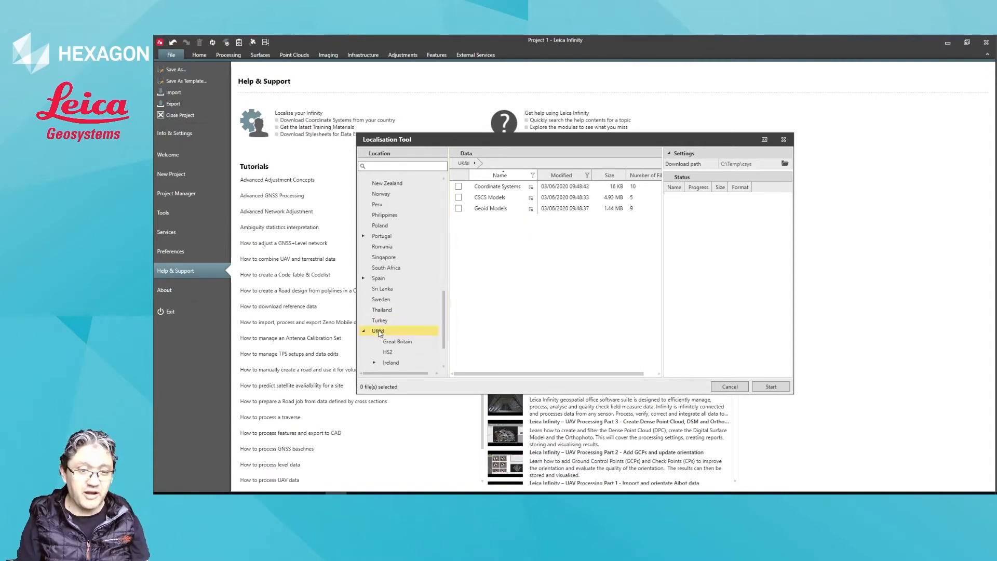
left_click(497, 186)
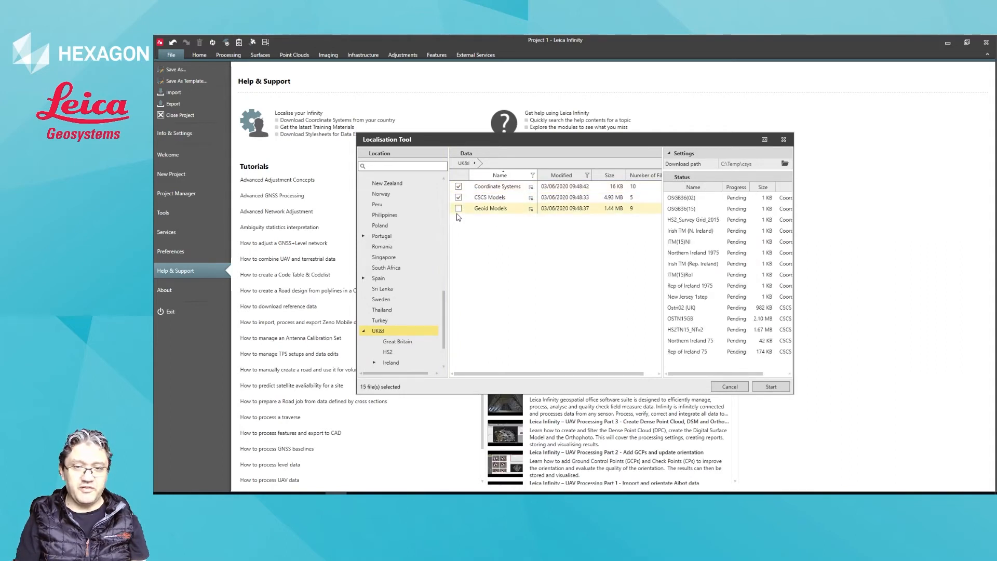
left_click(457, 207)
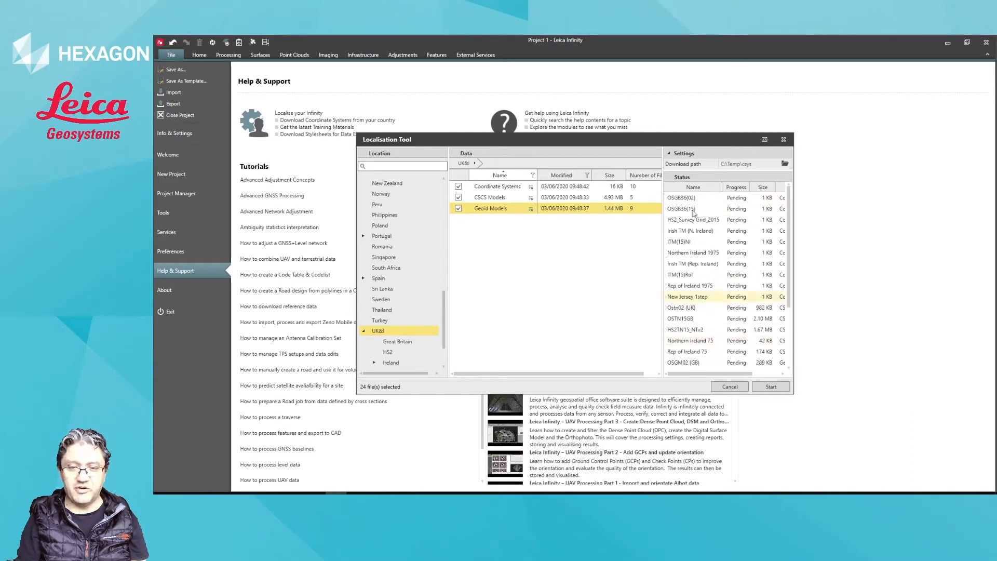
scroll("down", 3)
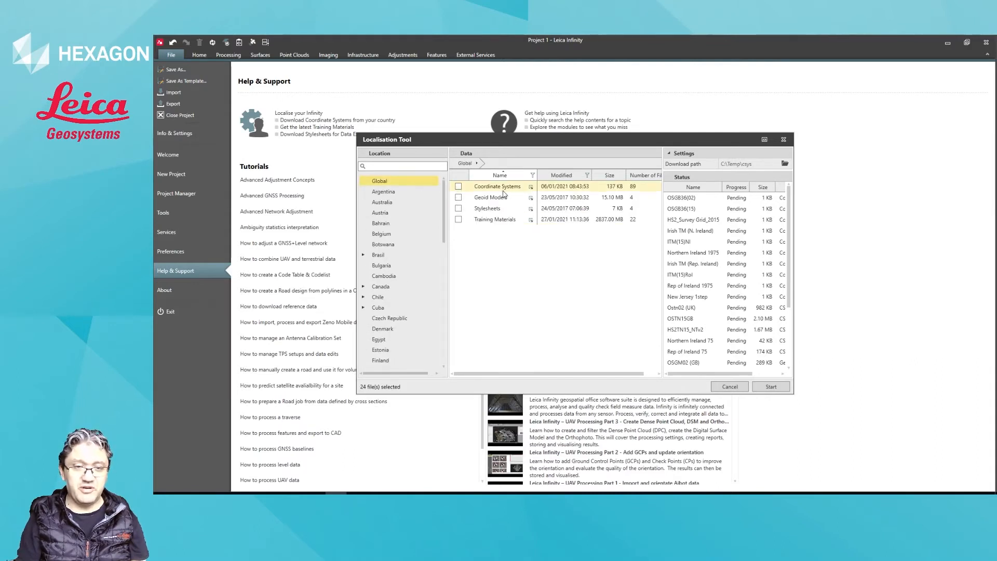
double_click(497, 186)
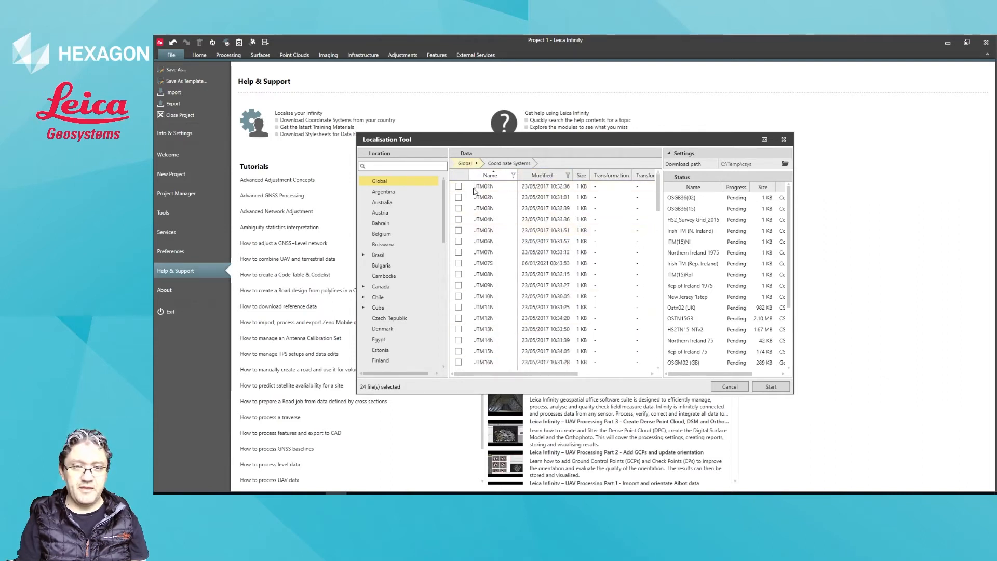
left_click(501, 163)
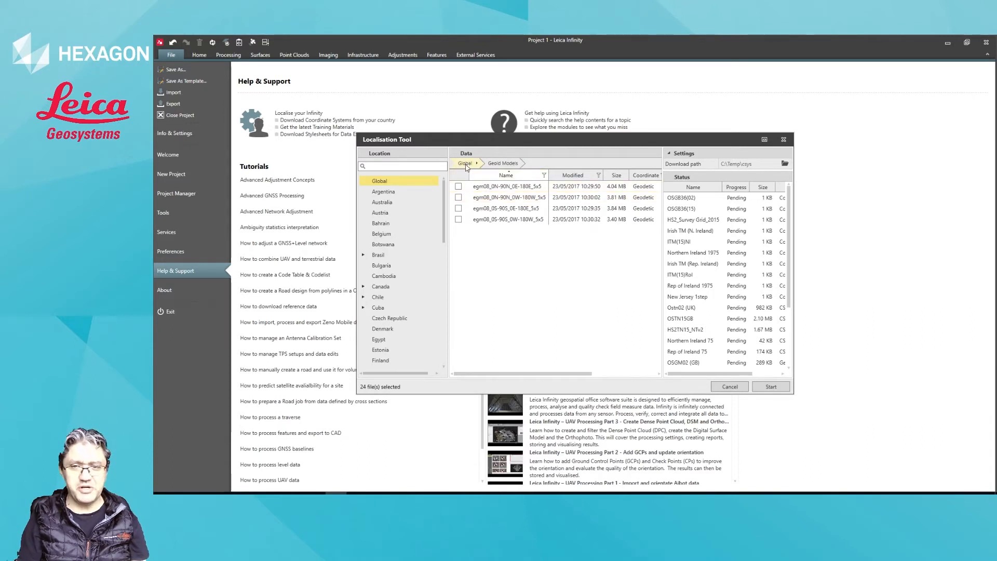
left_click(464, 163)
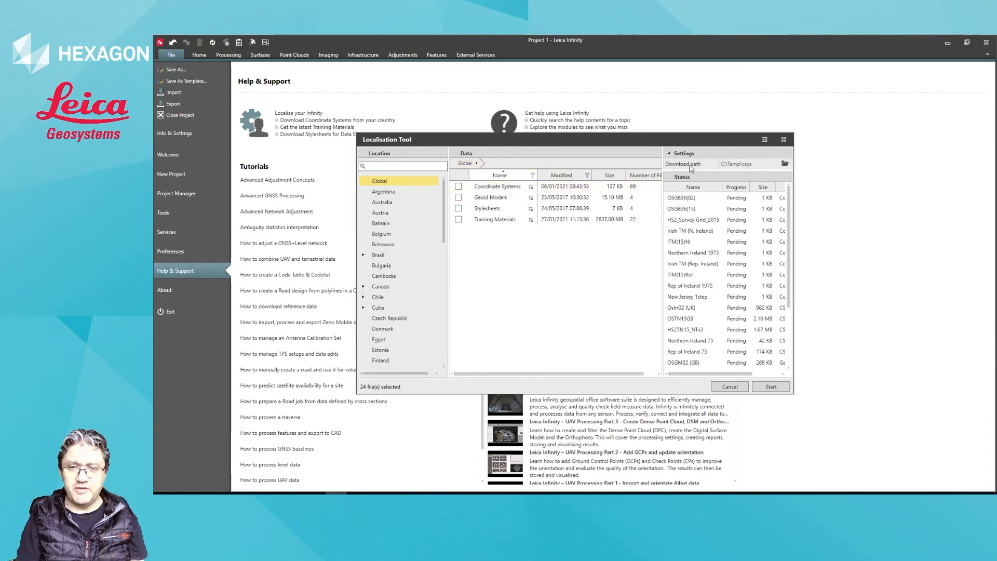
Step: Change the download path from C:\Temp\csys to C:\Infinity CSYS in the Select Folder dialog
left_click(786, 164)
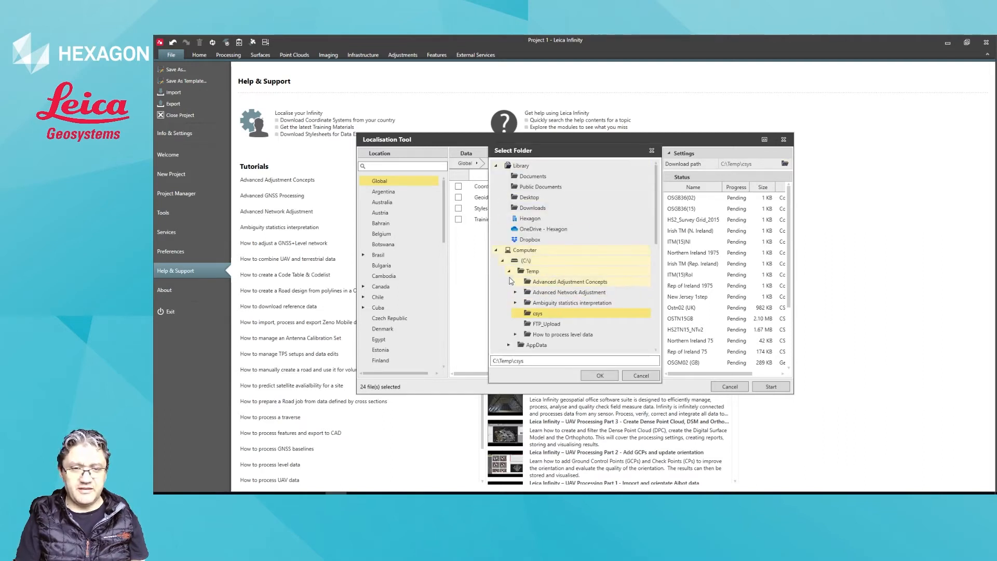
left_click(509, 260)
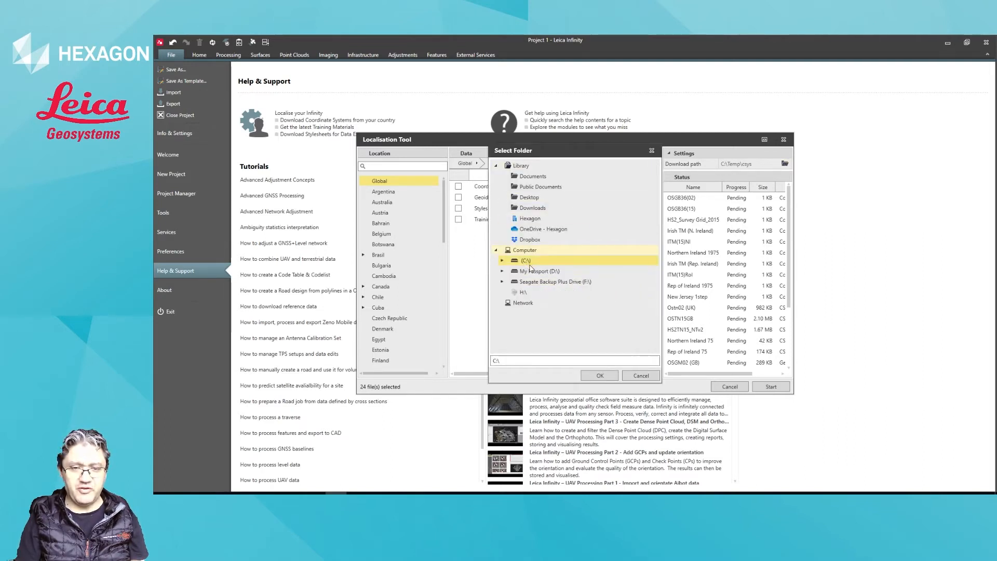
left_click(503, 260)
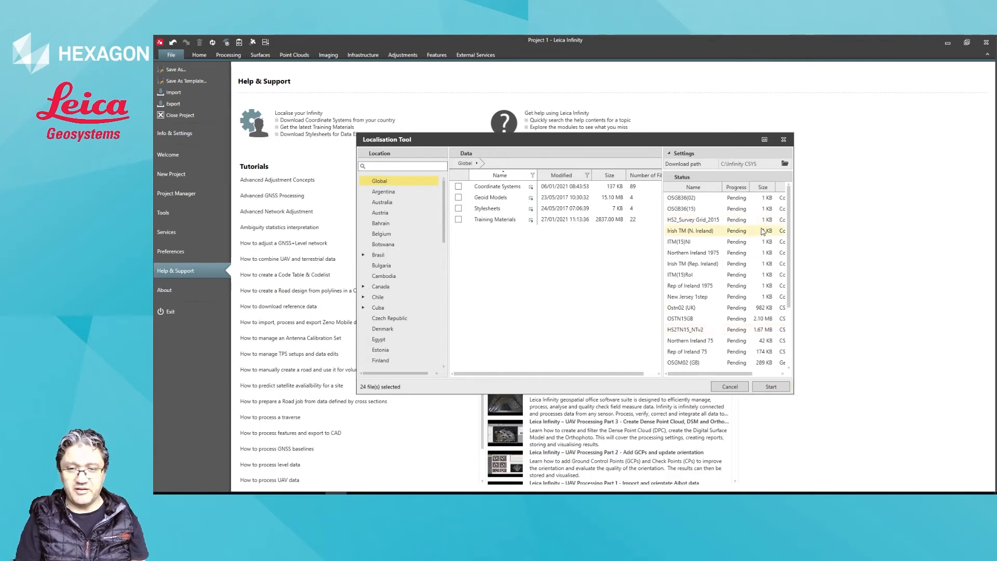
left_click(692, 230)
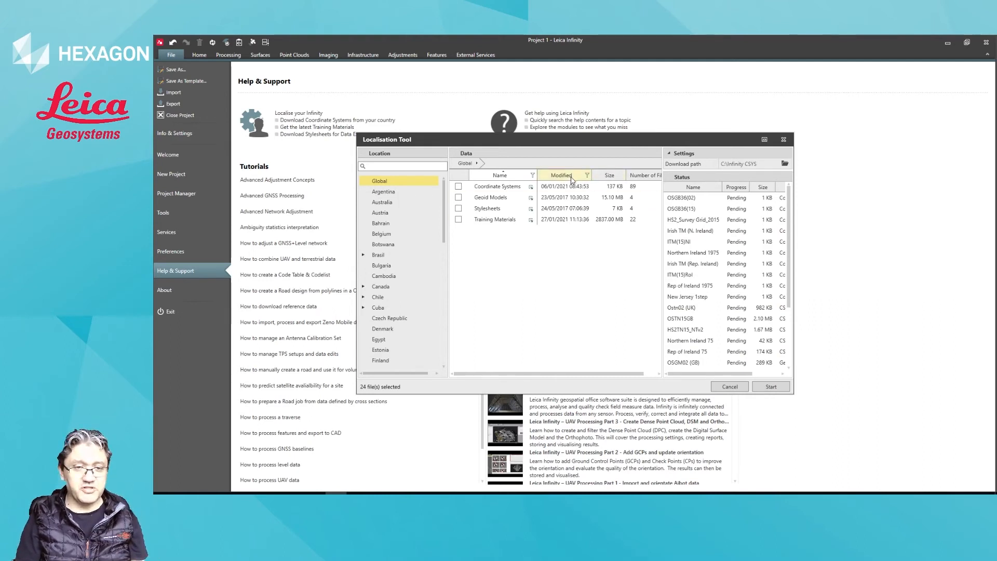
Step: Tick 'How to process a traverse' under Global Training Materials, bringing the selection to 25 files
left_click(494, 219)
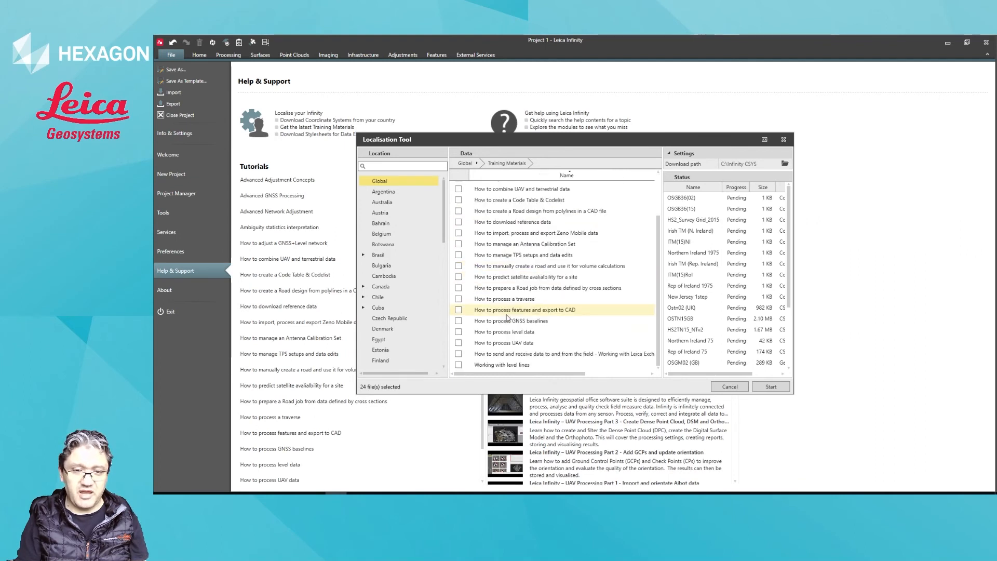
left_click(458, 299)
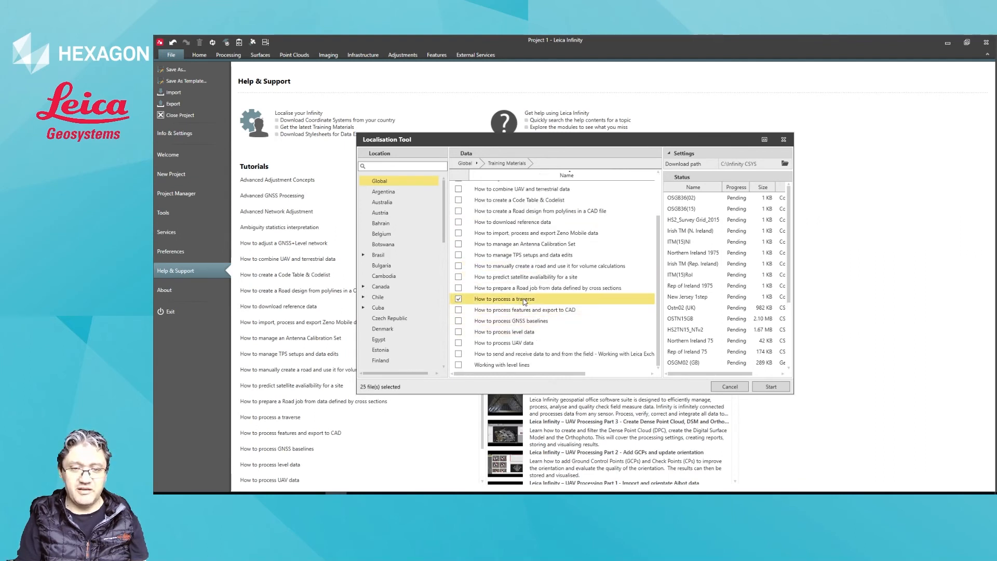